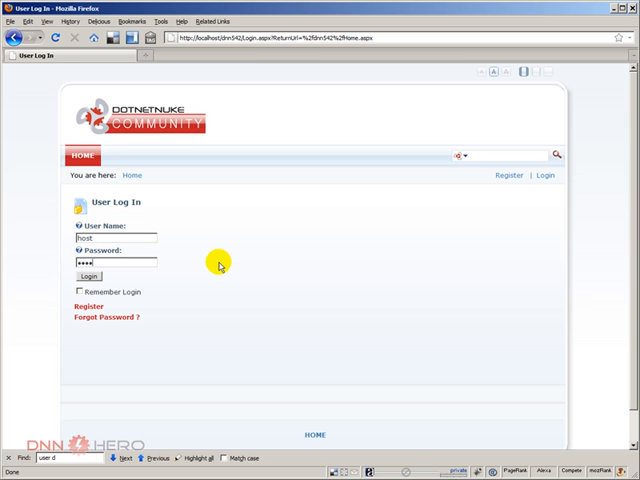
Log in to the DotNetNuke site as the host user.
{"action": "left_click", "coordinate": [92, 276]}
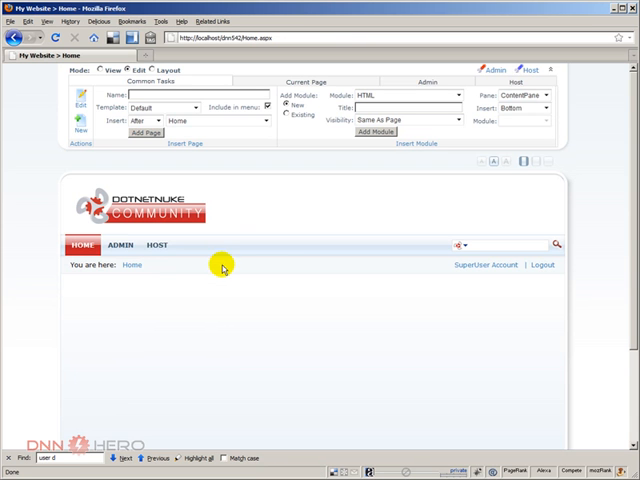
{"action": "mouse_move", "coordinate": [268, 304]}
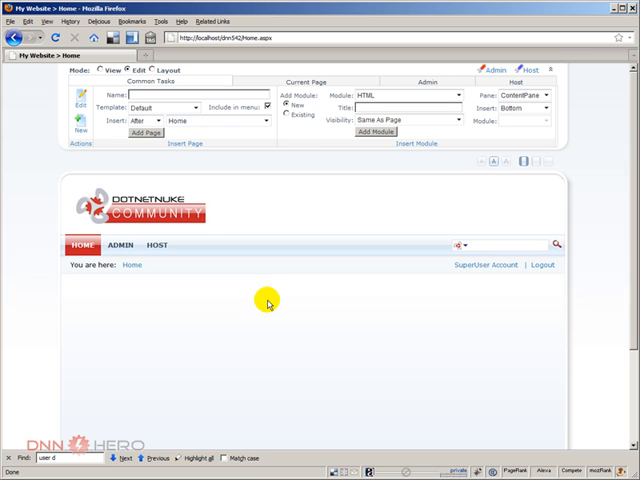
{"action": "mouse_move", "coordinate": [300, 336]}
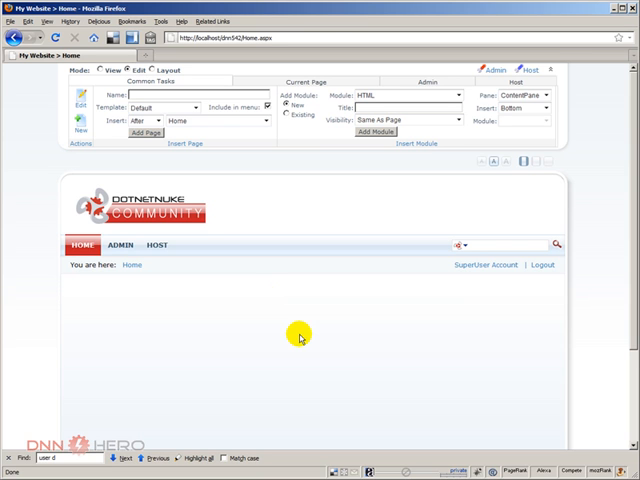
{"action": "mouse_move", "coordinate": [434, 386]}
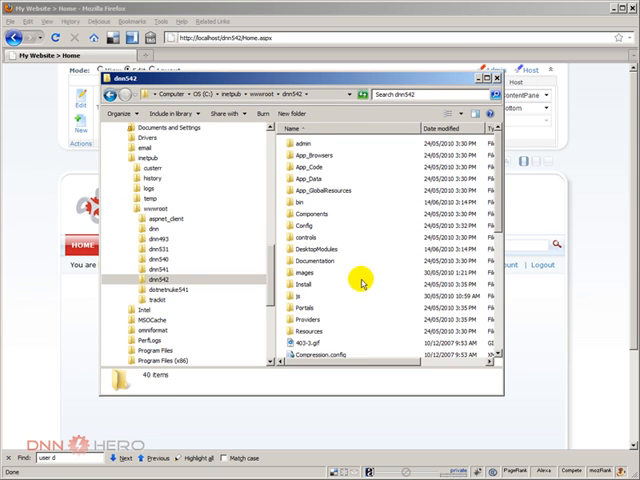
{"action": "mouse_move", "coordinate": [292, 92]}
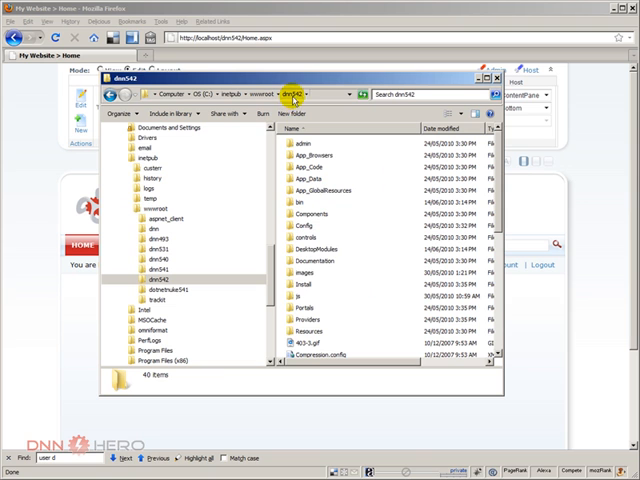
Browse Explorer into the dnn542 site's Install\Module folder of existing packages.
{"action": "left_click", "coordinate": [304, 286]}
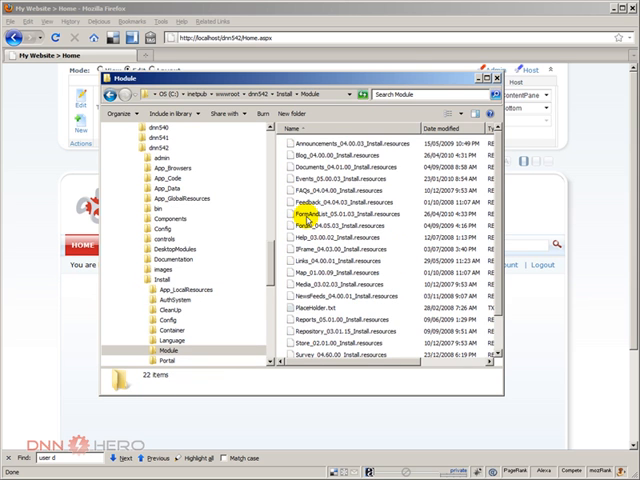
{"action": "scroll", "scroll_direction": "down", "scroll_amount": 3}
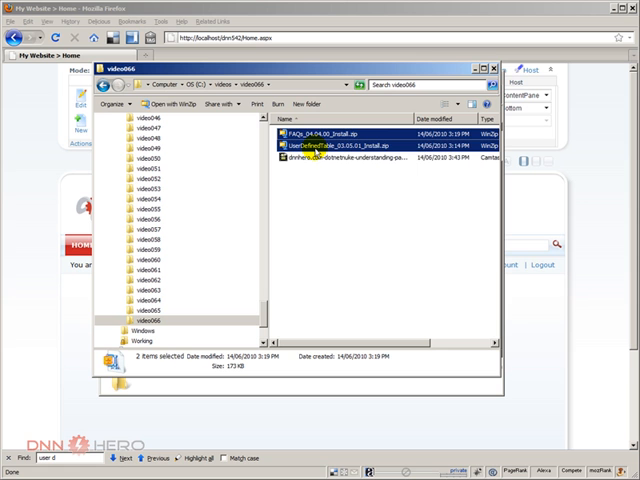
Copy the selected FAQs and UserDefinedTable install zips from the download folder.
{"action": "right_click", "coordinate": [320, 148]}
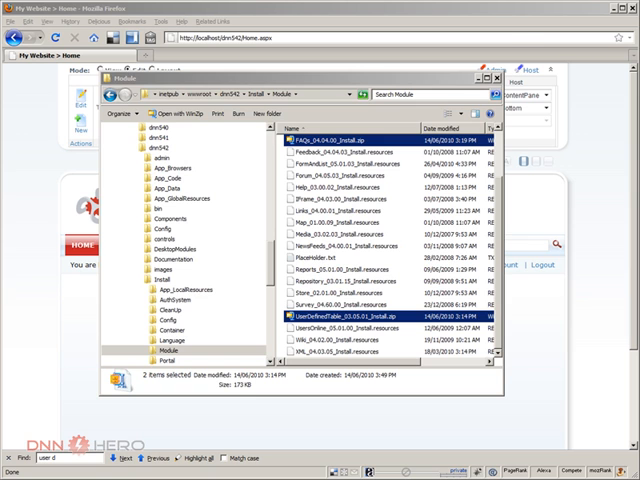
Enter install.aspx?mode=installresources in Firefox's address bar after pasting the zips.
{"action": "left_click", "coordinate": [492, 84]}
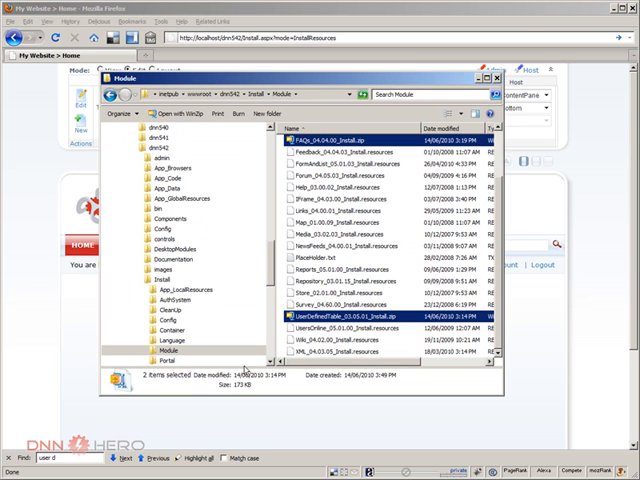
{"action": "mouse_move", "coordinate": [378, 304]}
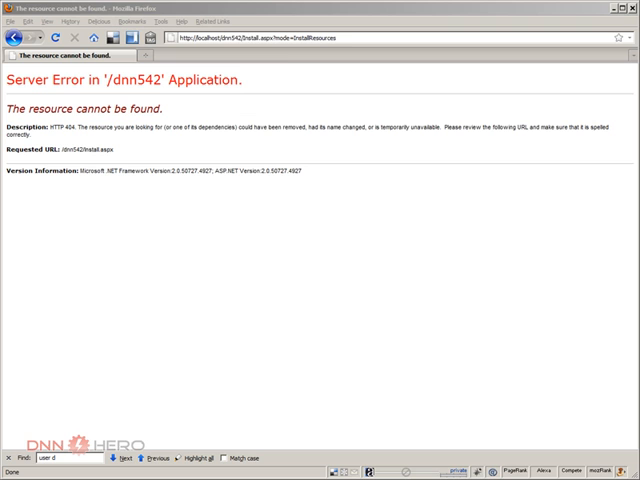
{"action": "mouse_move", "coordinate": [448, 160]}
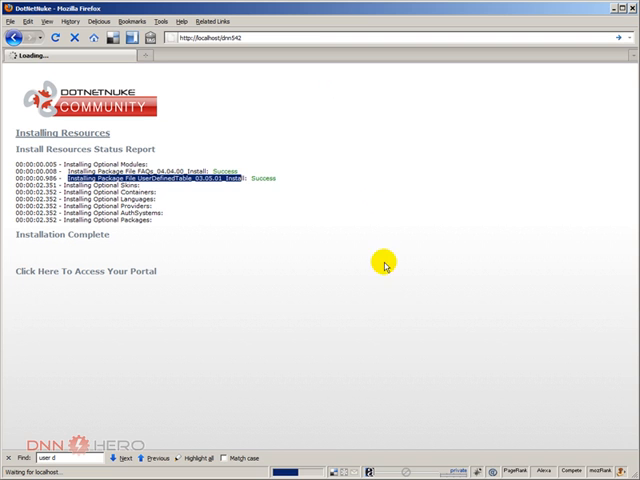
Return to the portal home page via 'Click Here To Access Your Portal'.
{"action": "left_click", "coordinate": [80, 270]}
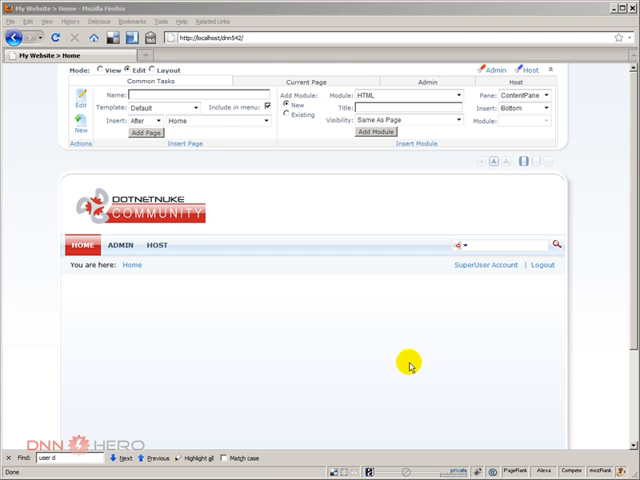
Show Host Module Definitions and locate the newly installed FAQs module.
{"action": "left_click", "coordinate": [158, 244]}
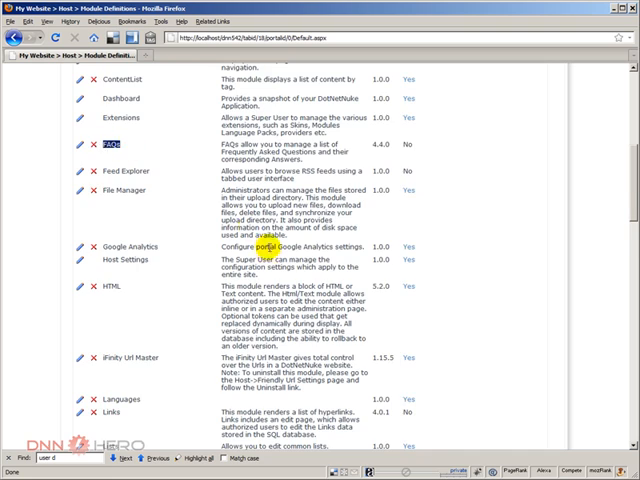
{"action": "scroll", "scroll_direction": "down", "scroll_amount": 3}
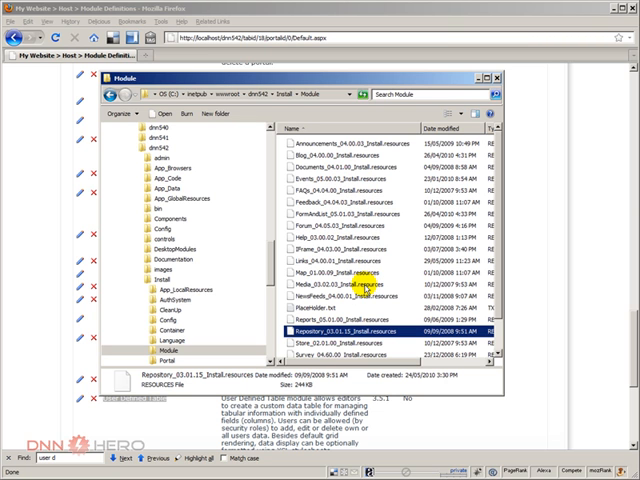
{"action": "mouse_move", "coordinate": [340, 290]}
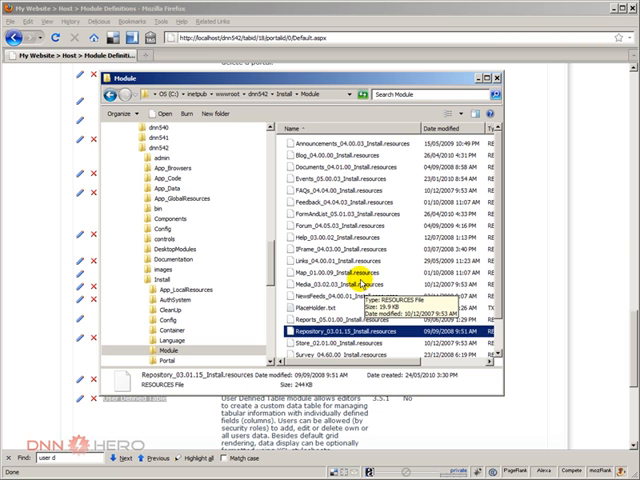